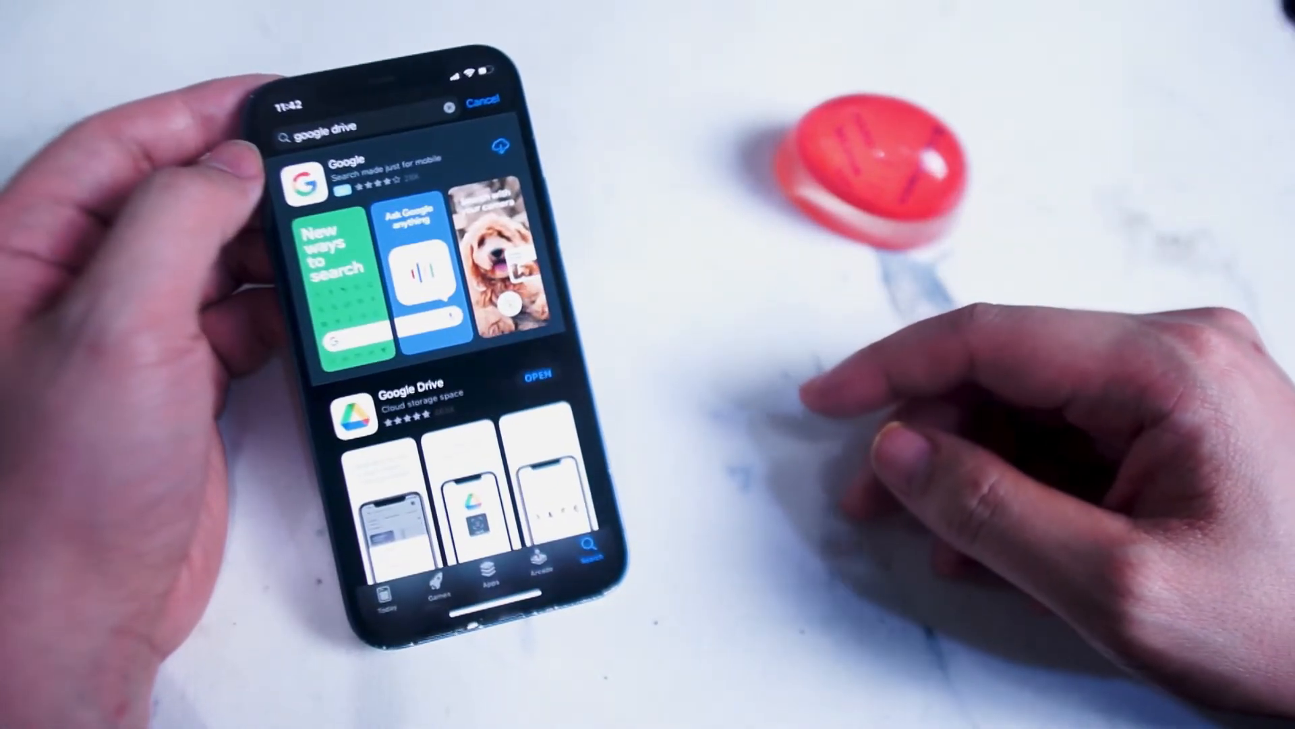
Step: Scroll the 'google drive' App Store results to the installed Google Drive listing
scroll(down, 3)
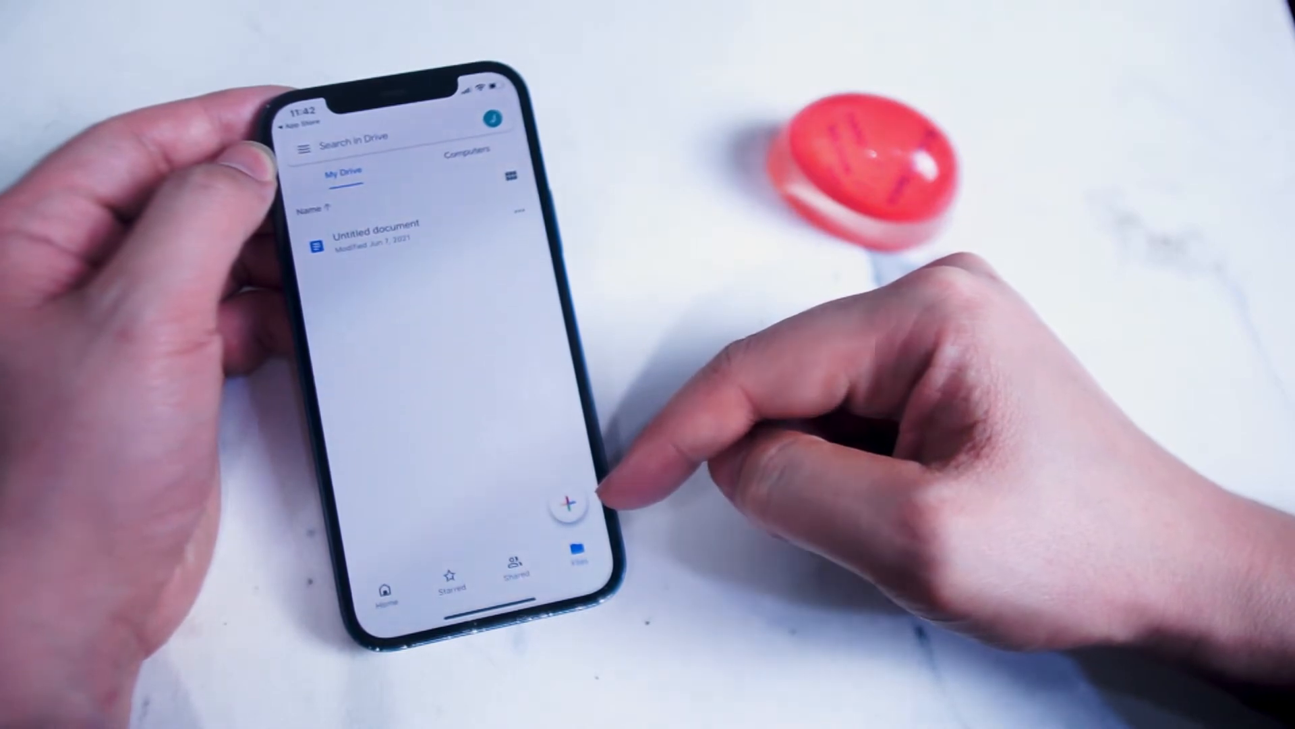
Step: From My Drive, bring up the Create new menu with the + button
click(567, 502)
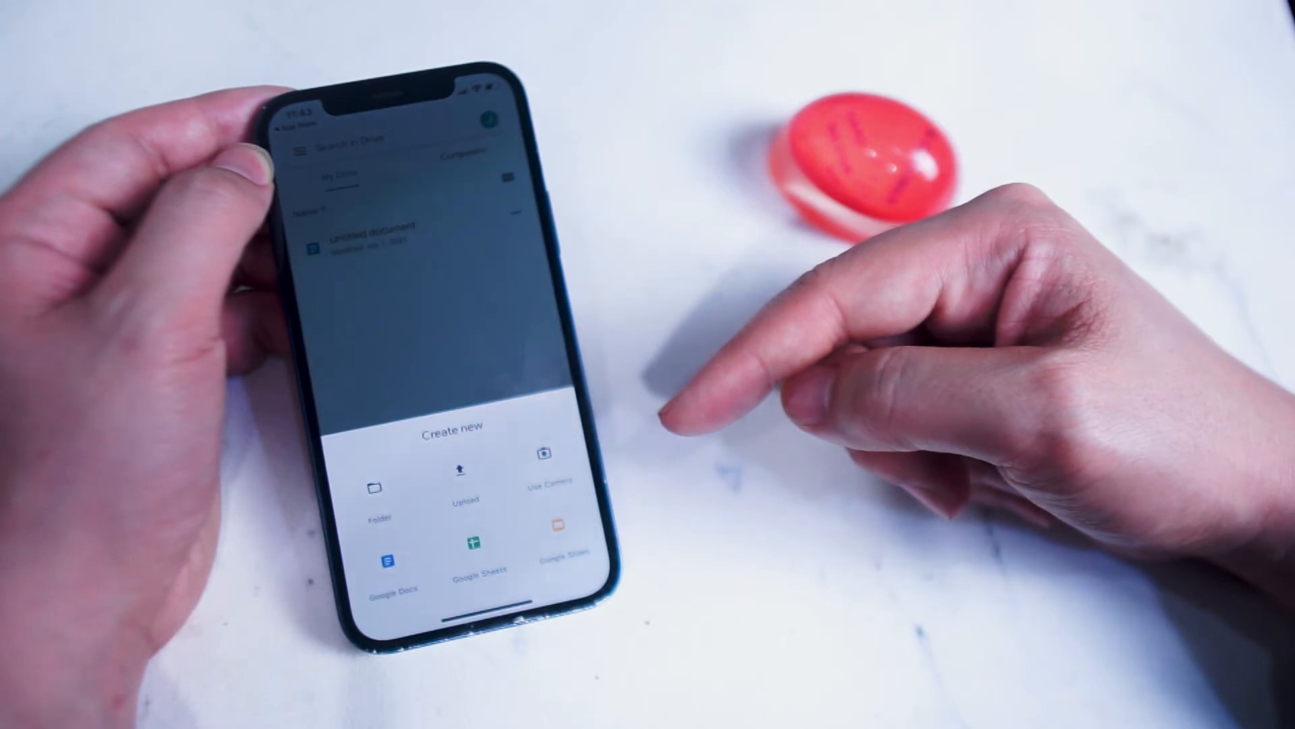
Step: Choose Upload, then Photos and Videos as the source
click(463, 471)
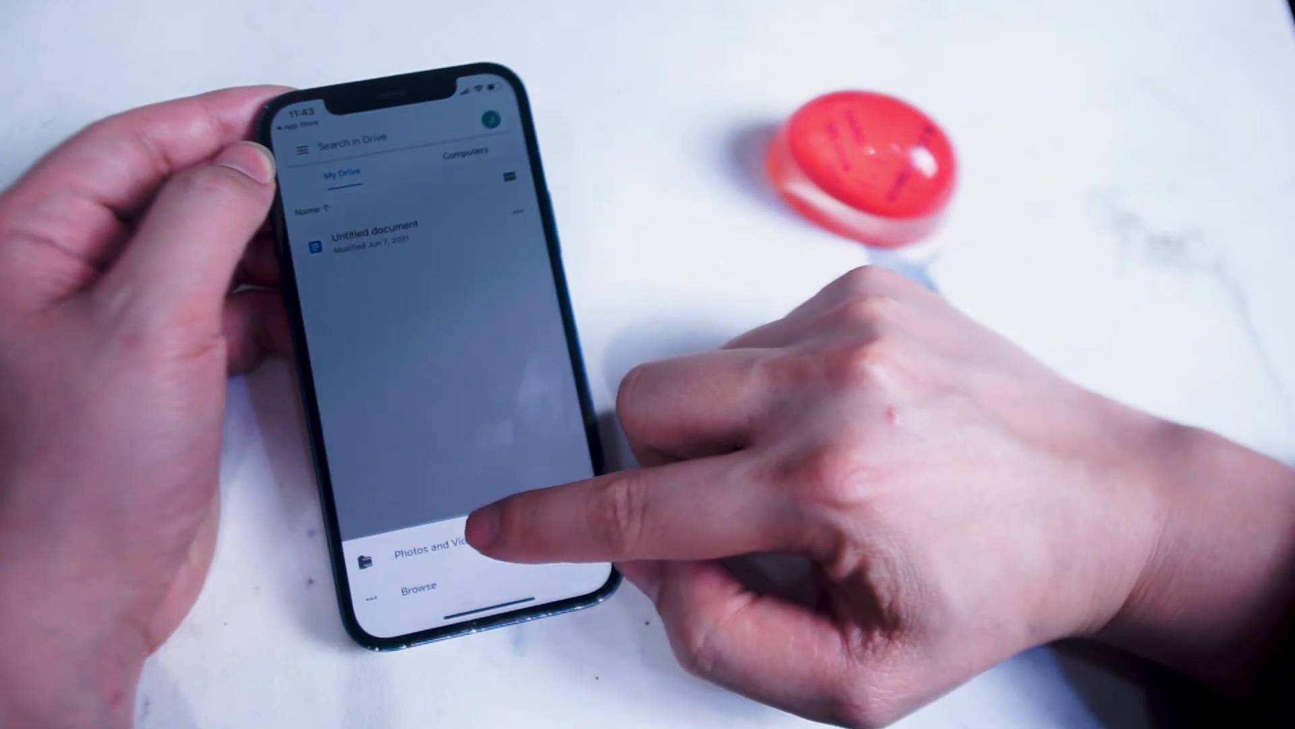
click(426, 551)
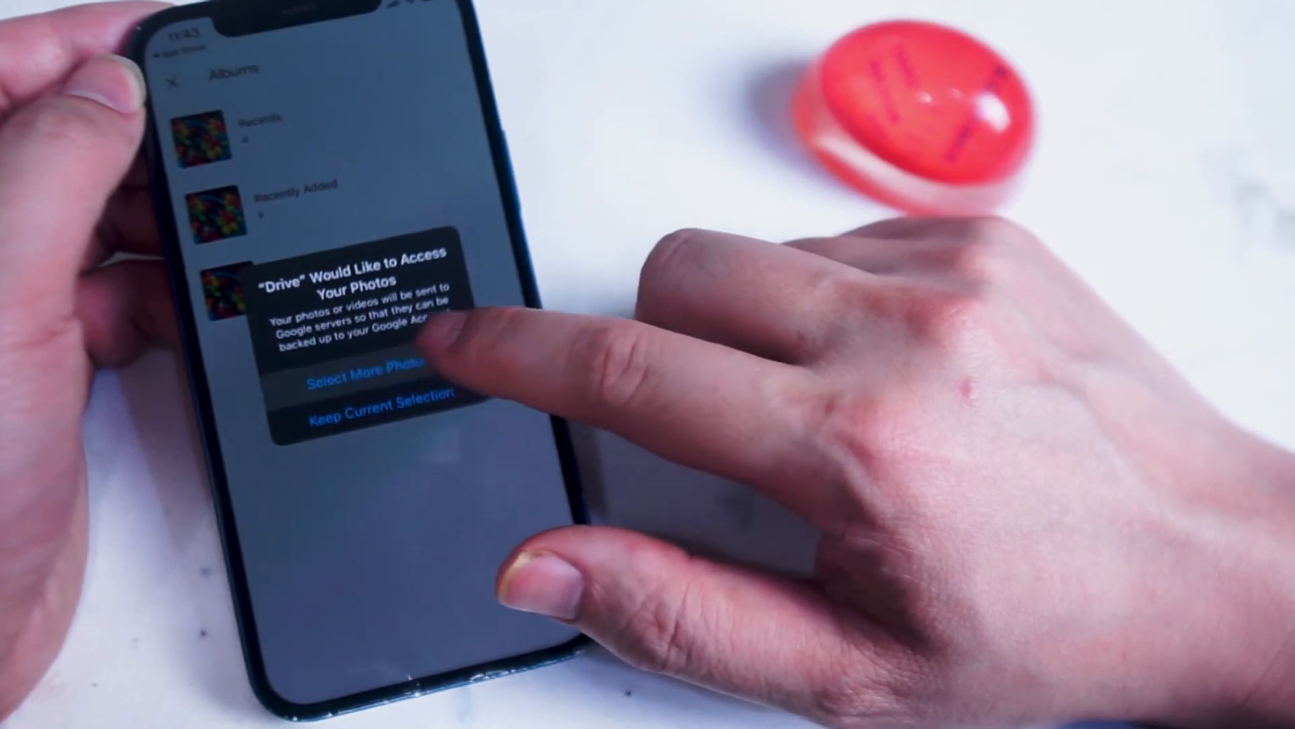
Step: Select more photos in the permission prompt and confirm, granting access to 11 photos
click(358, 378)
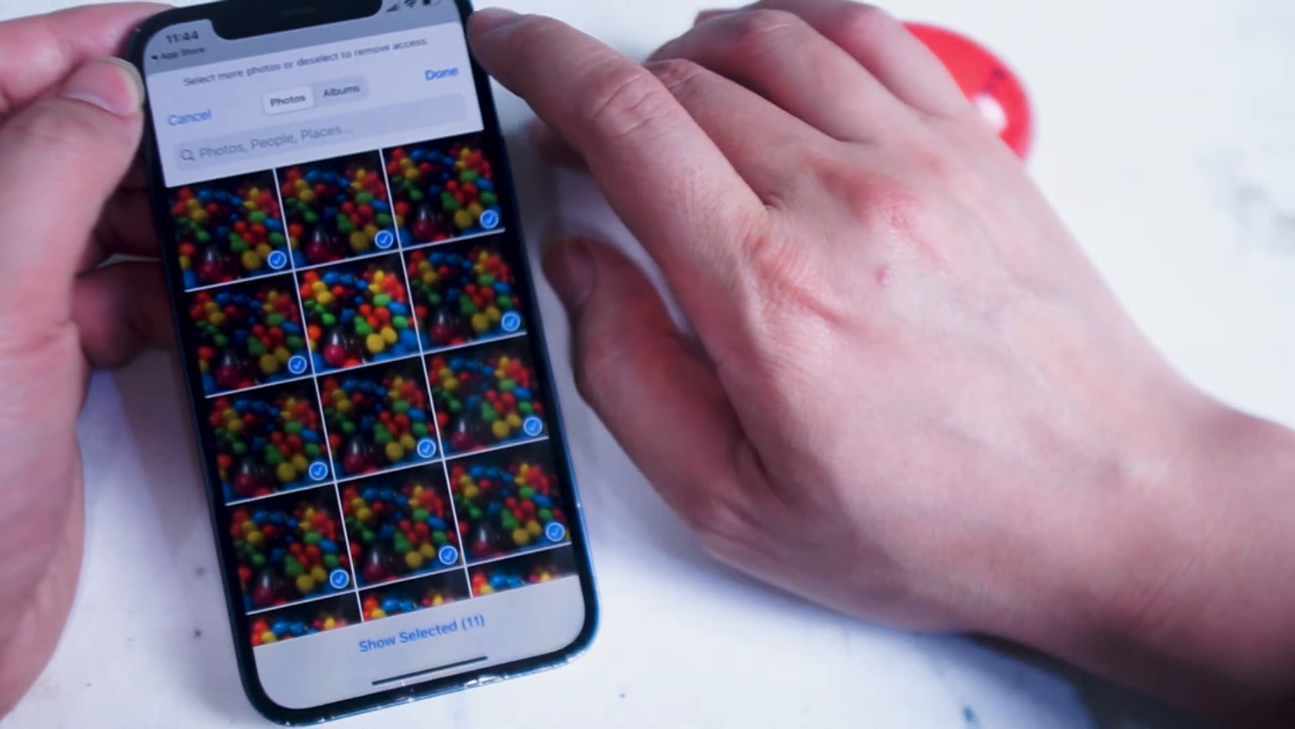
click(342, 91)
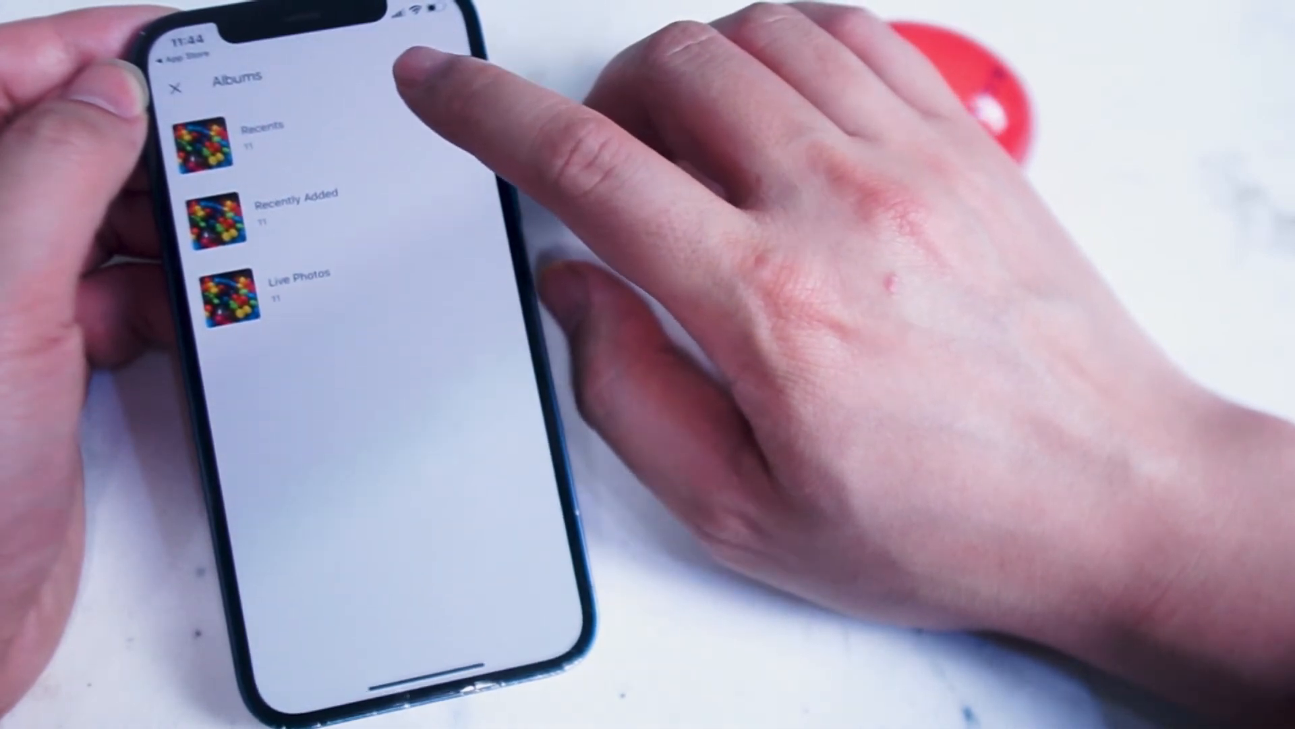
Step: Upload the checked photos from the Recents album to My Drive
click(219, 141)
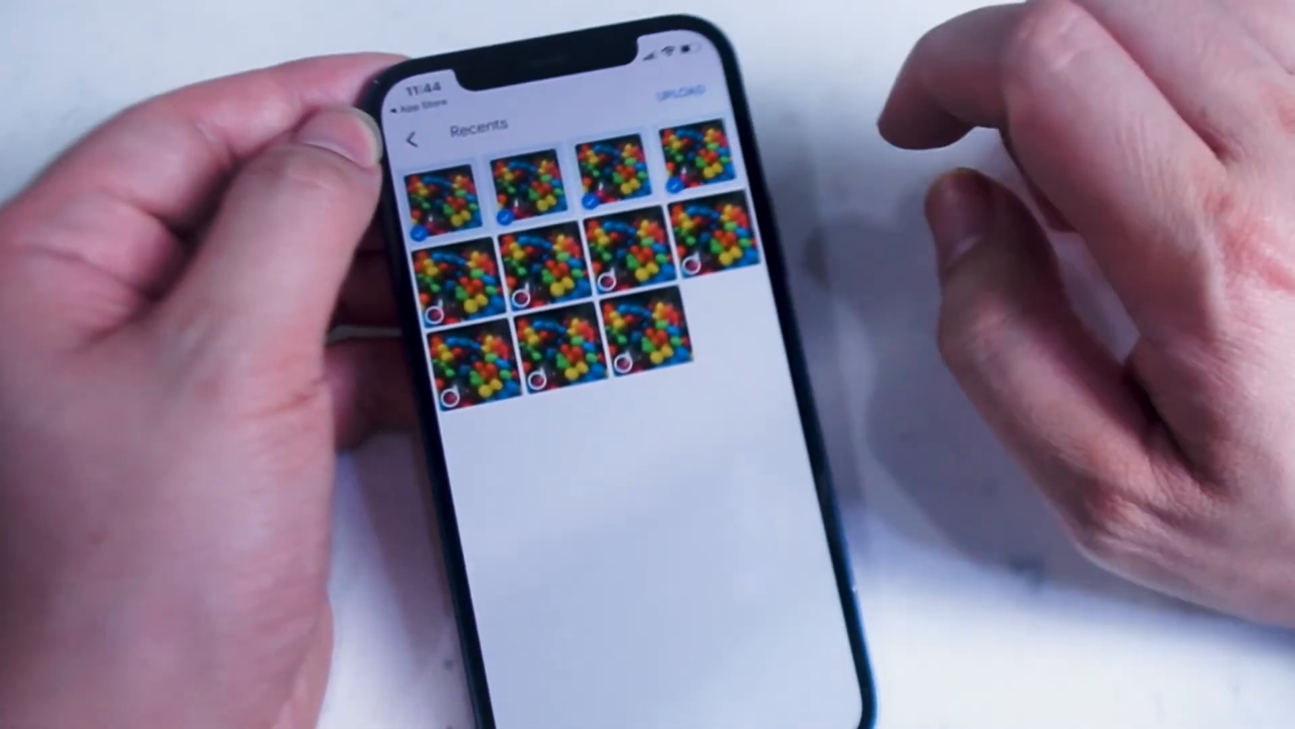
click(677, 93)
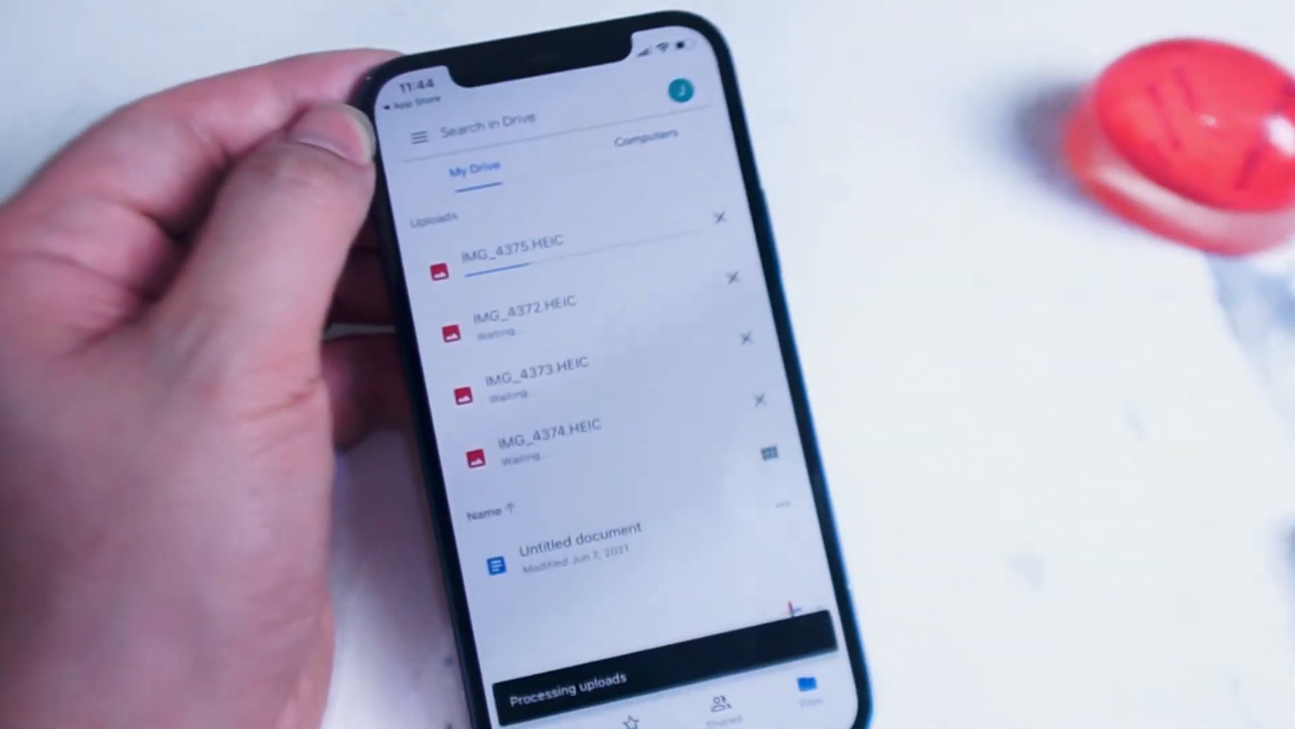